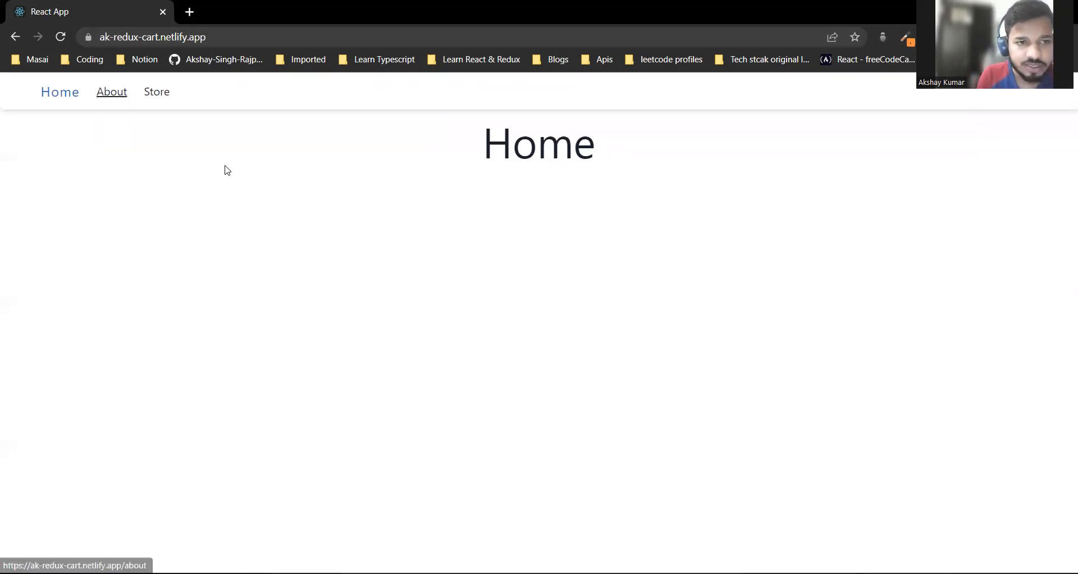
- Navigate from the Home page to the About page via the navigation bar
click(111, 91)
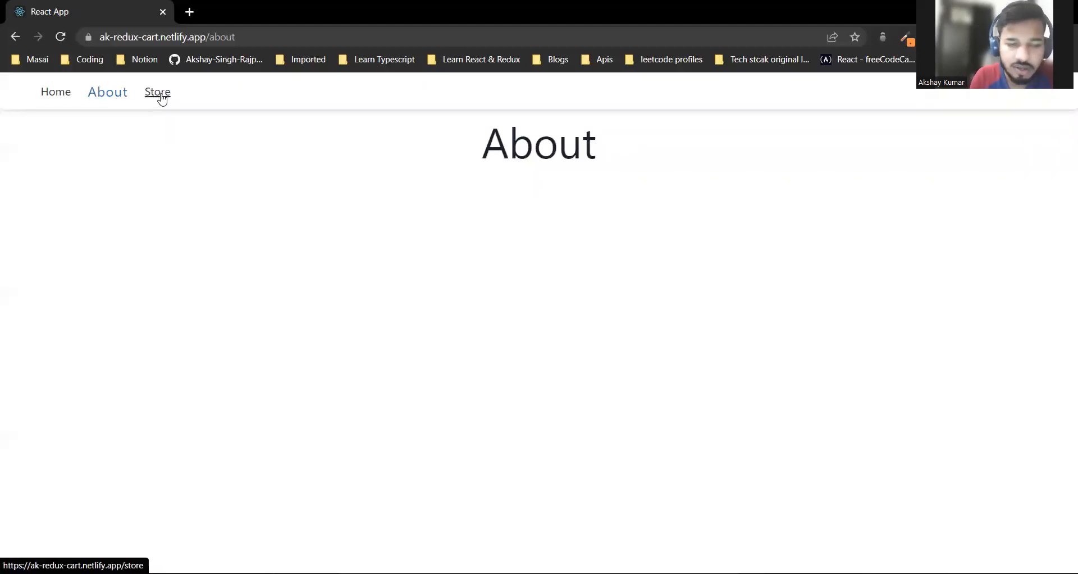
- Go to the Store page and scroll through the product grid of cards with prices and ratings
click(157, 91)
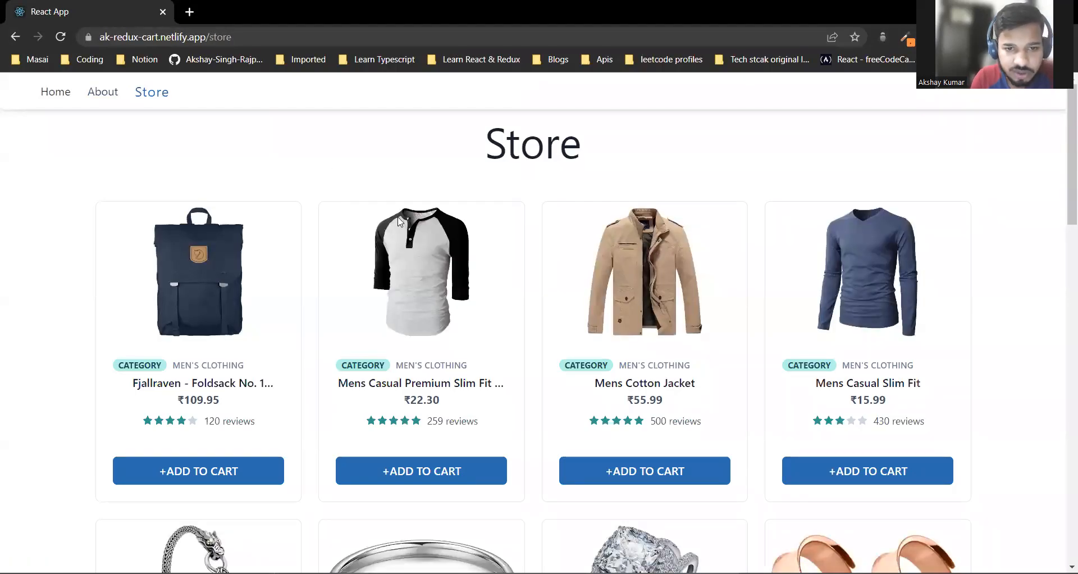
scroll(down, 3)
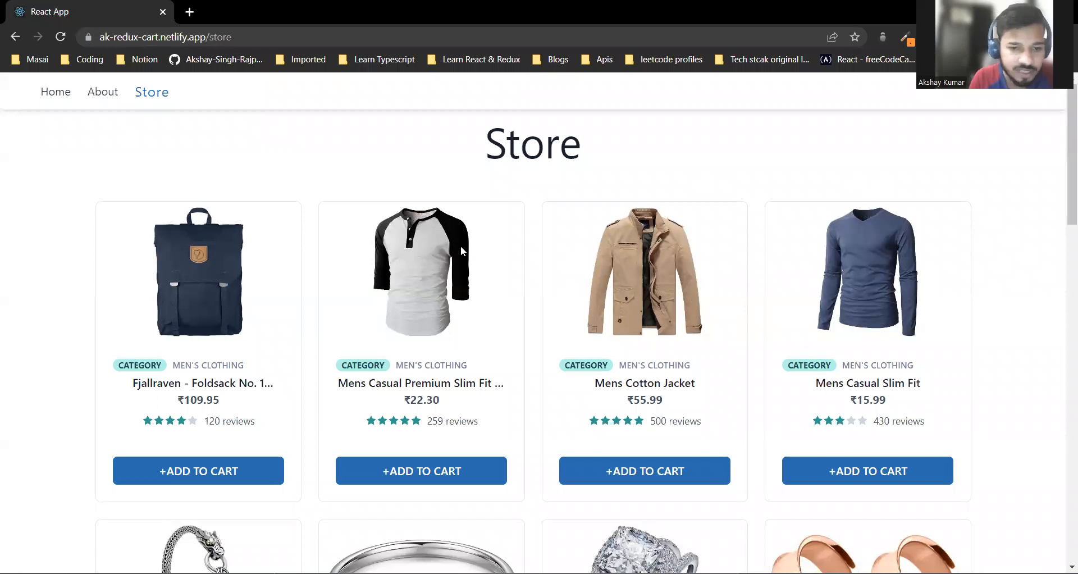
scroll(down, 3)
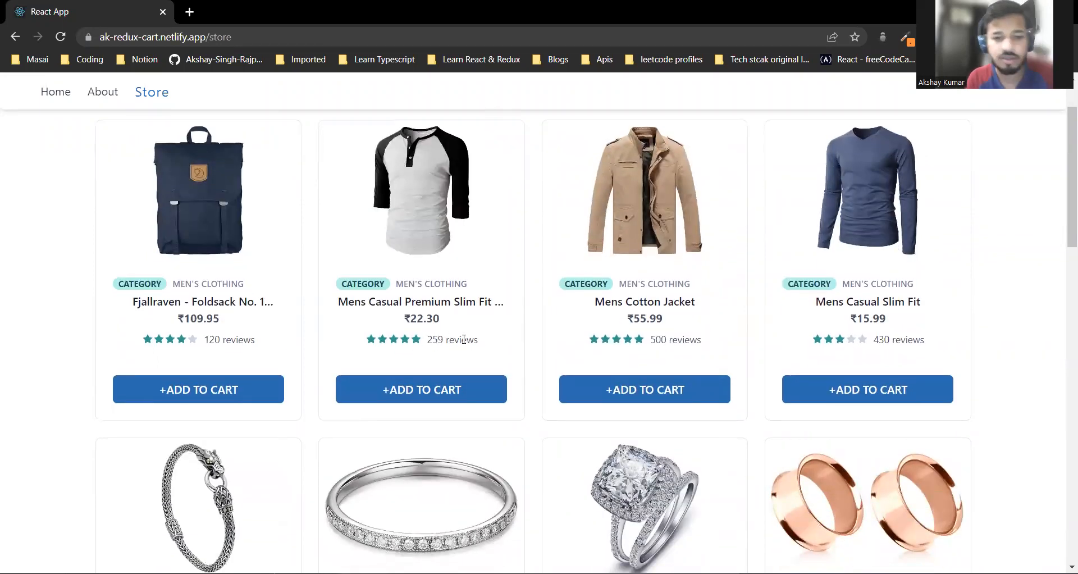
scroll(down, 3)
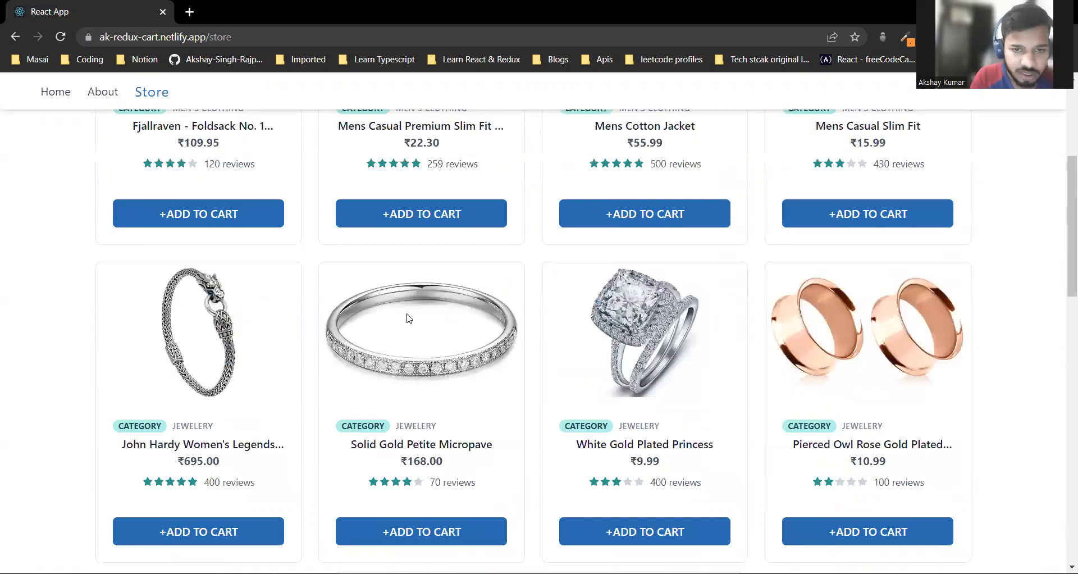
scroll(down, 3)
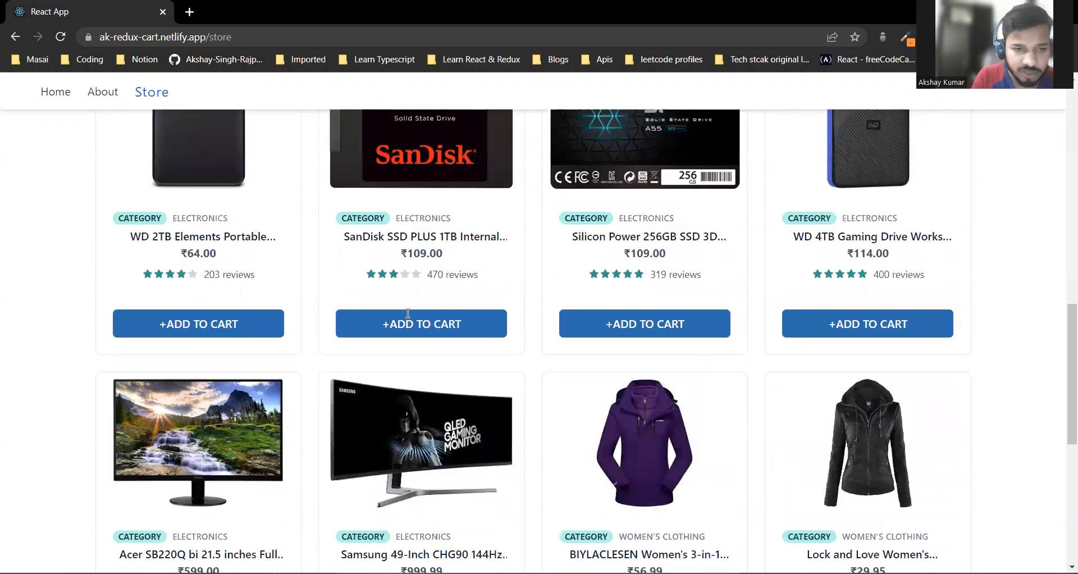
scroll(up, 3)
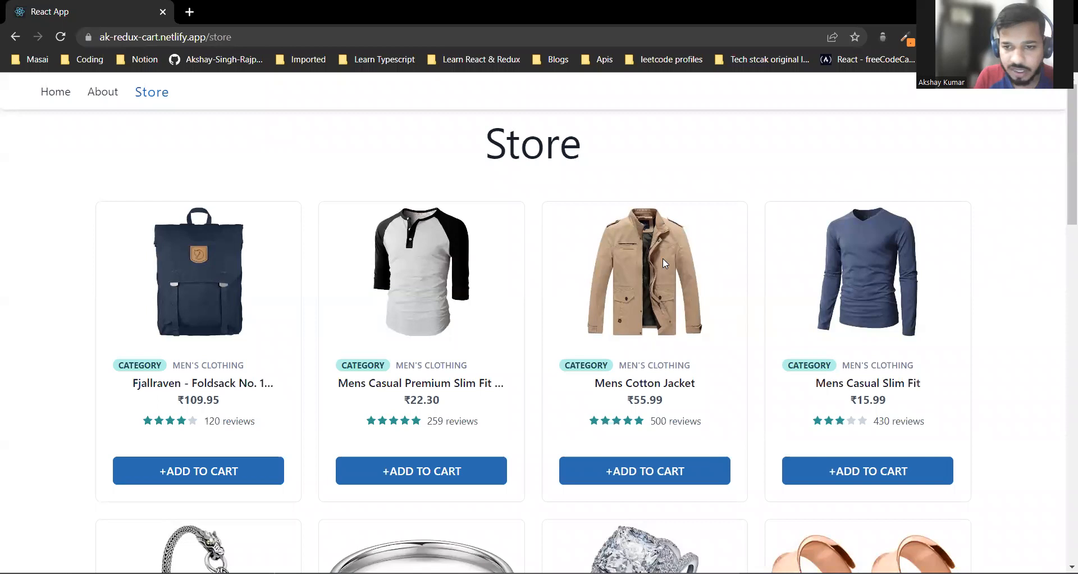
scroll(down, 3)
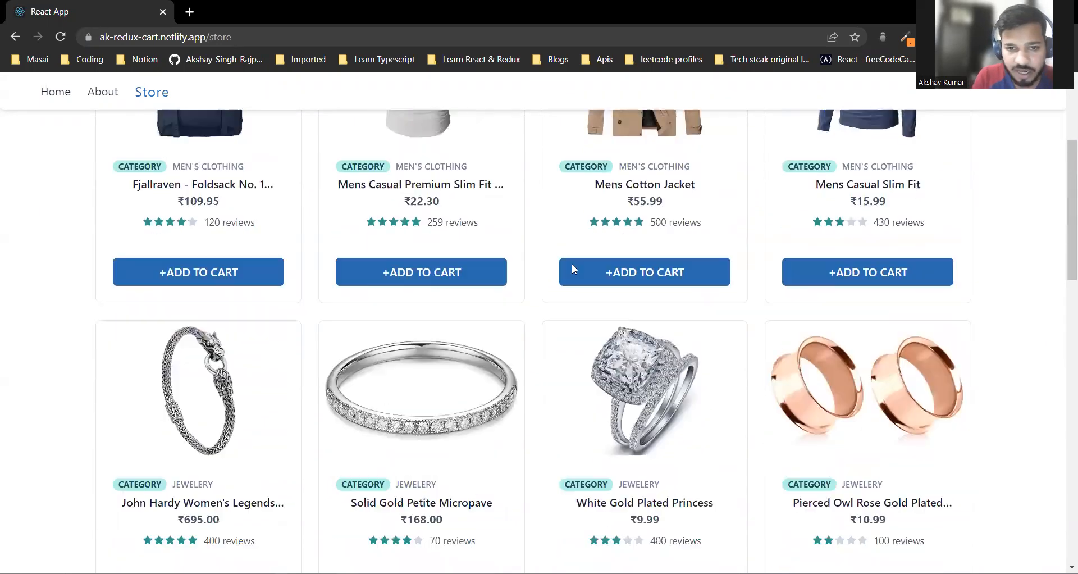
scroll(down, 3)
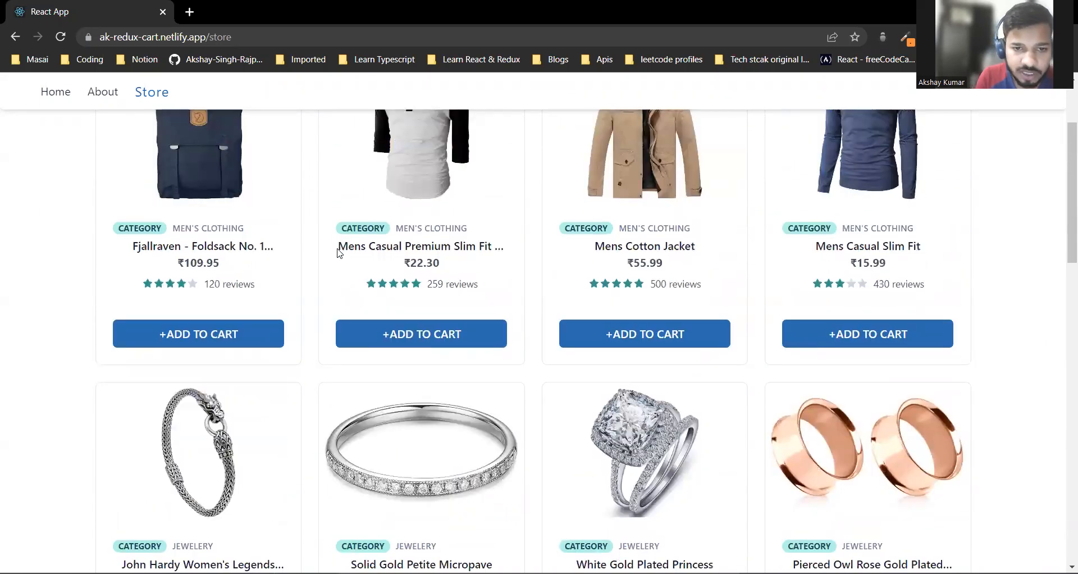
mouse_move(505, 247)
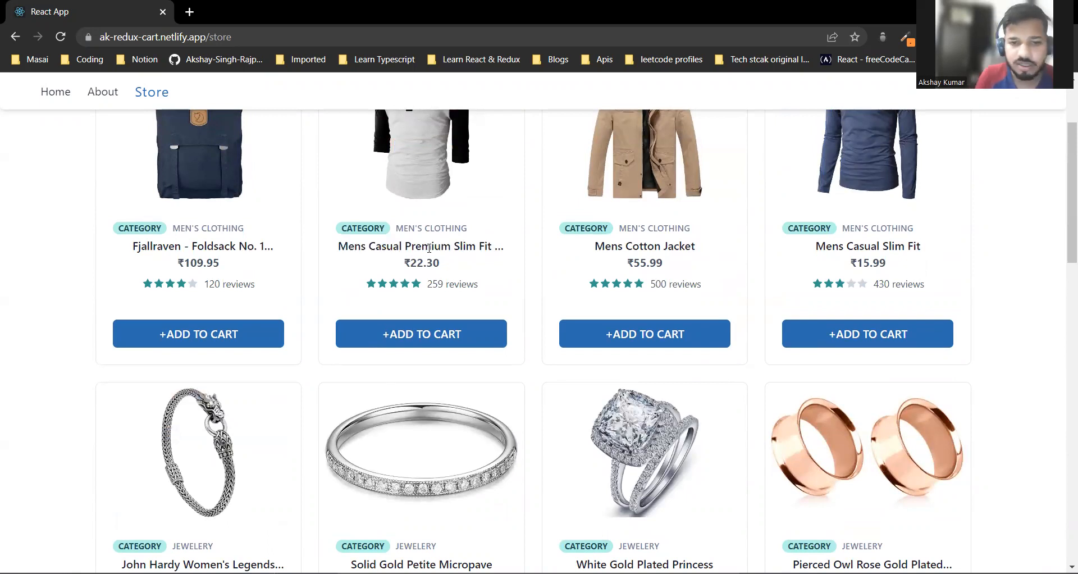
double_click(427, 246)
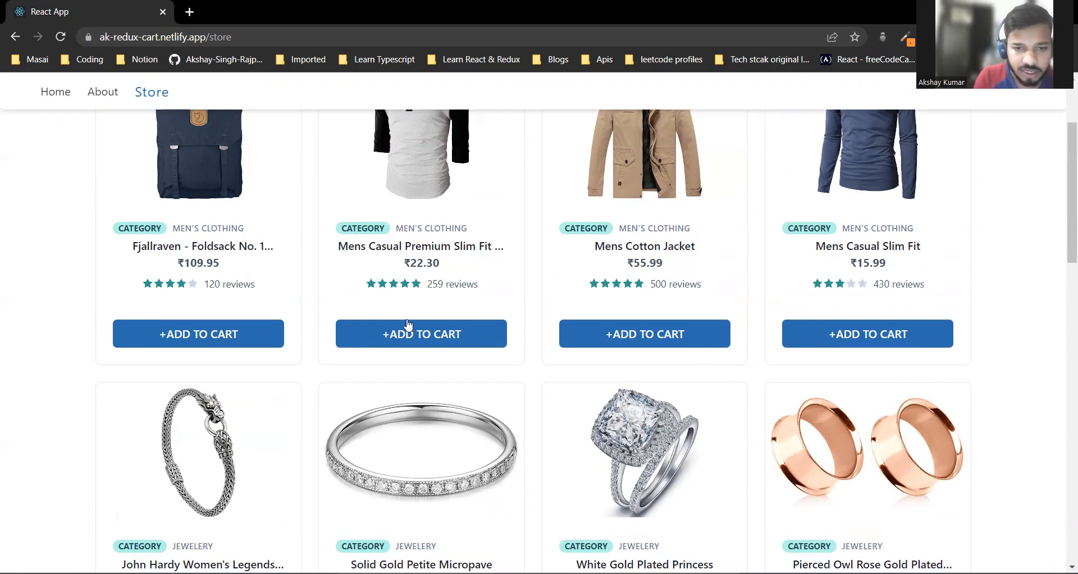
- Add the premium slim fit shirt and the Fjallraven backpack to the cart
click(421, 334)
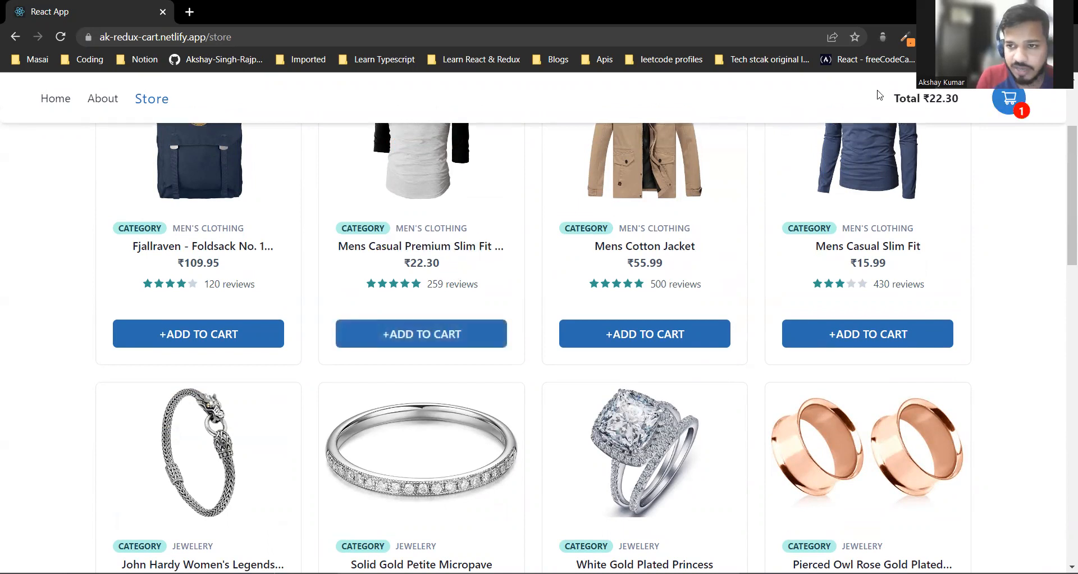
mouse_move(1008, 98)
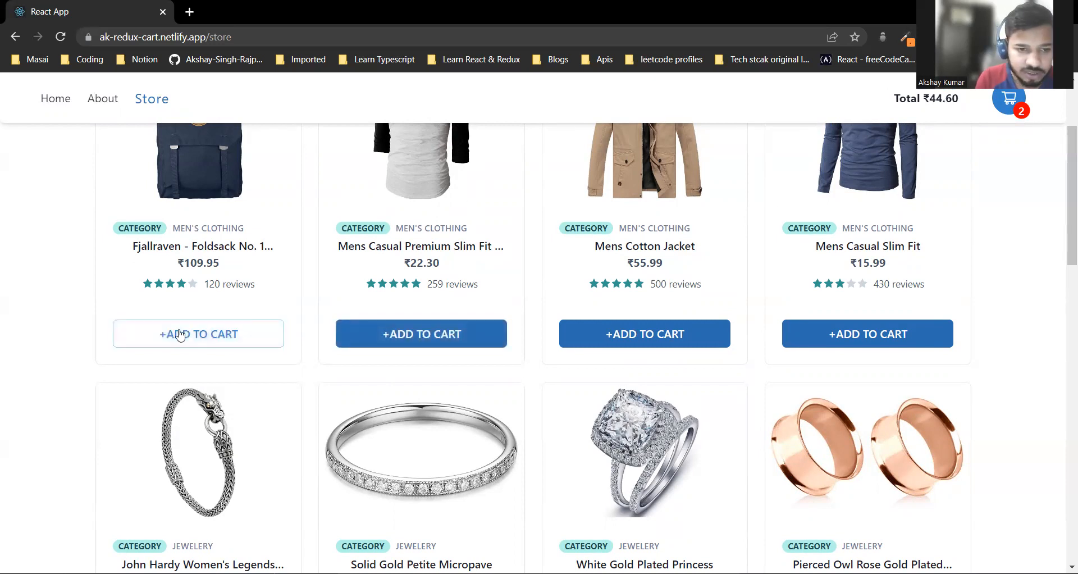
click(198, 334)
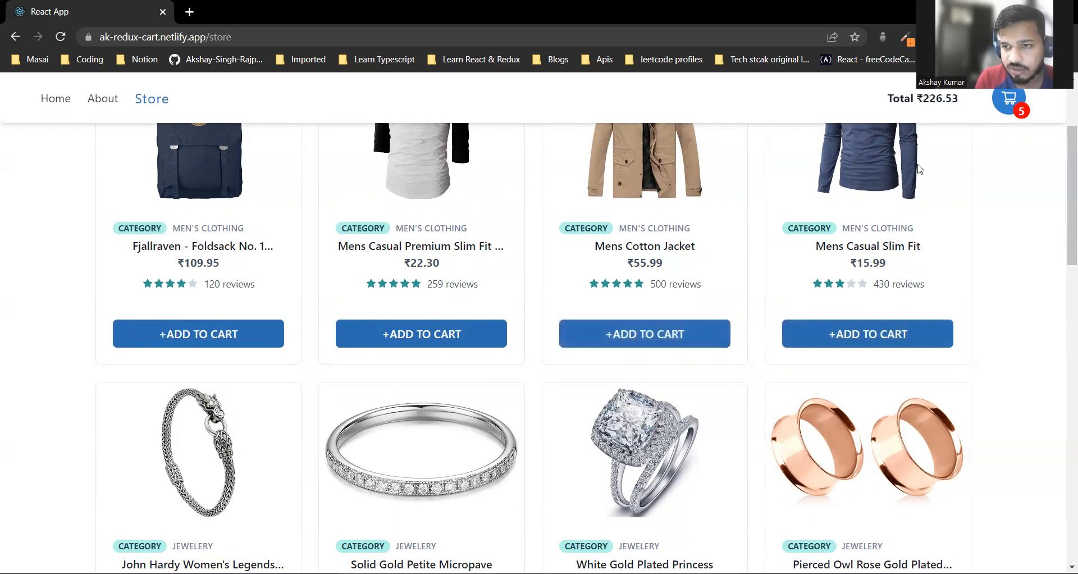
mouse_move(1009, 96)
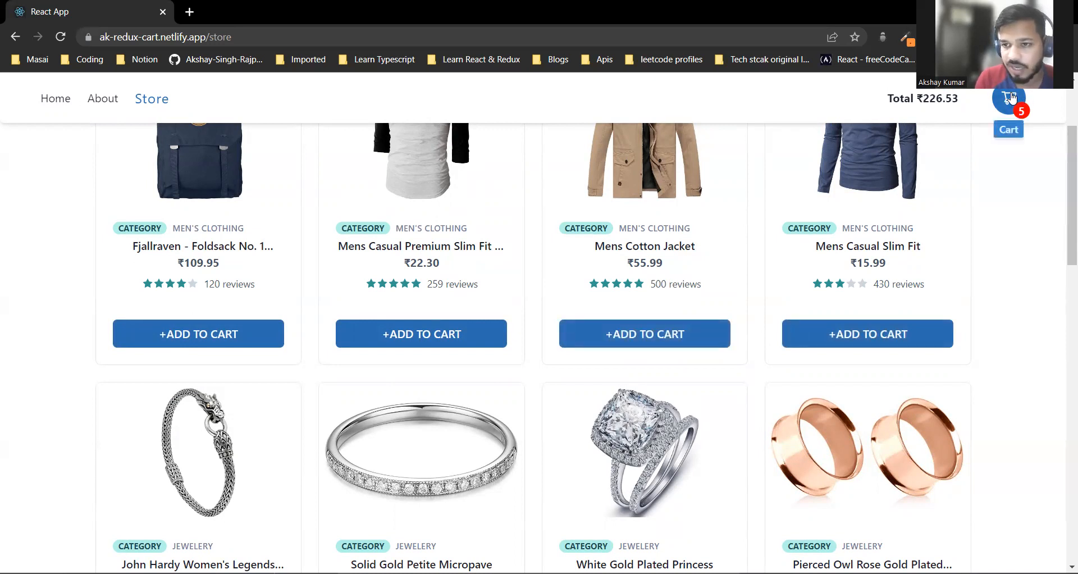
- Open the cart page to review the added items
click(1021, 99)
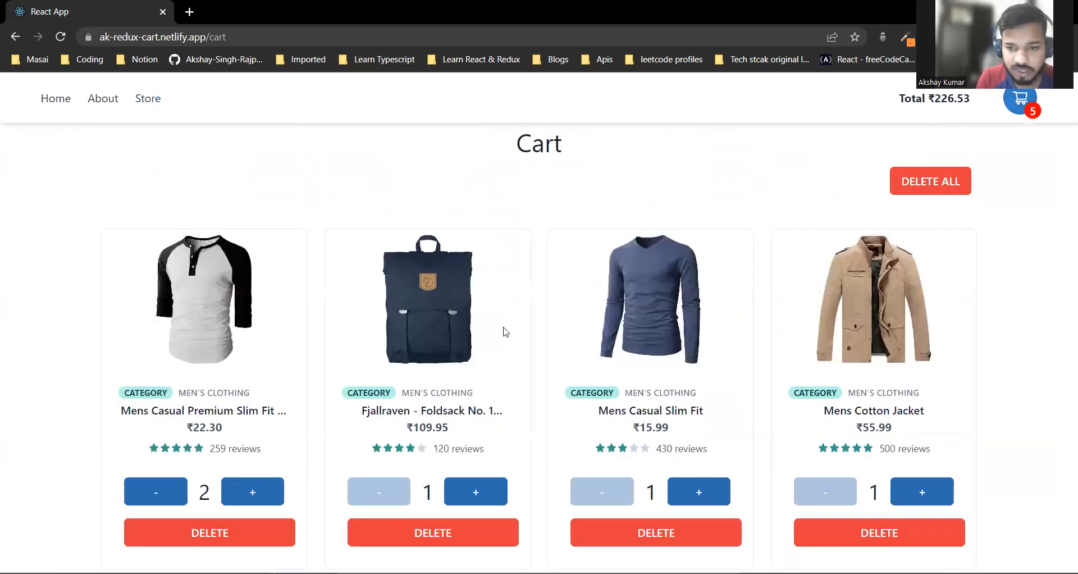
mouse_move(655, 462)
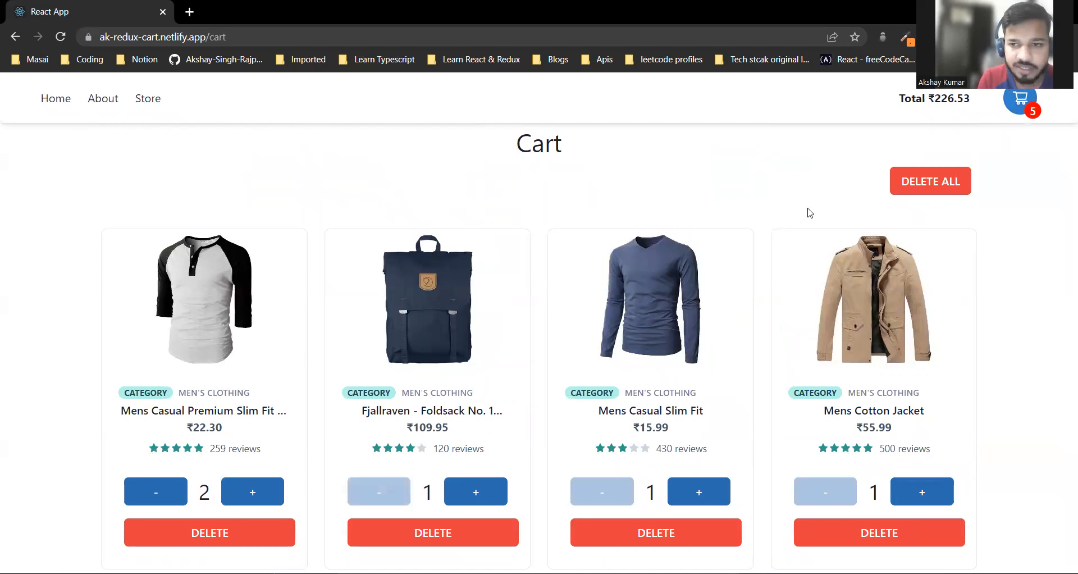
mouse_move(918, 121)
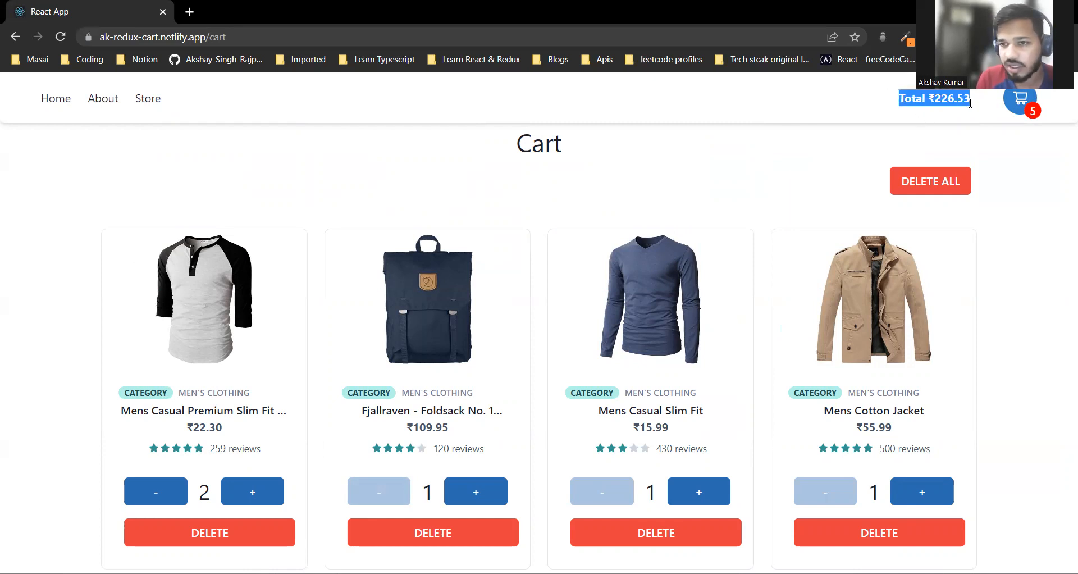
mouse_move(498, 371)
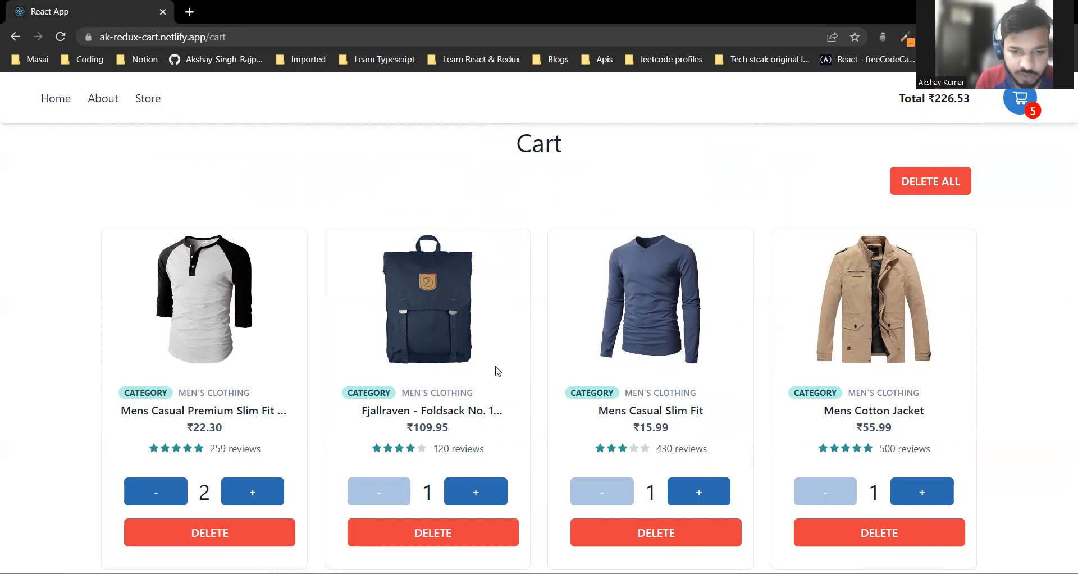
mouse_move(564, 356)
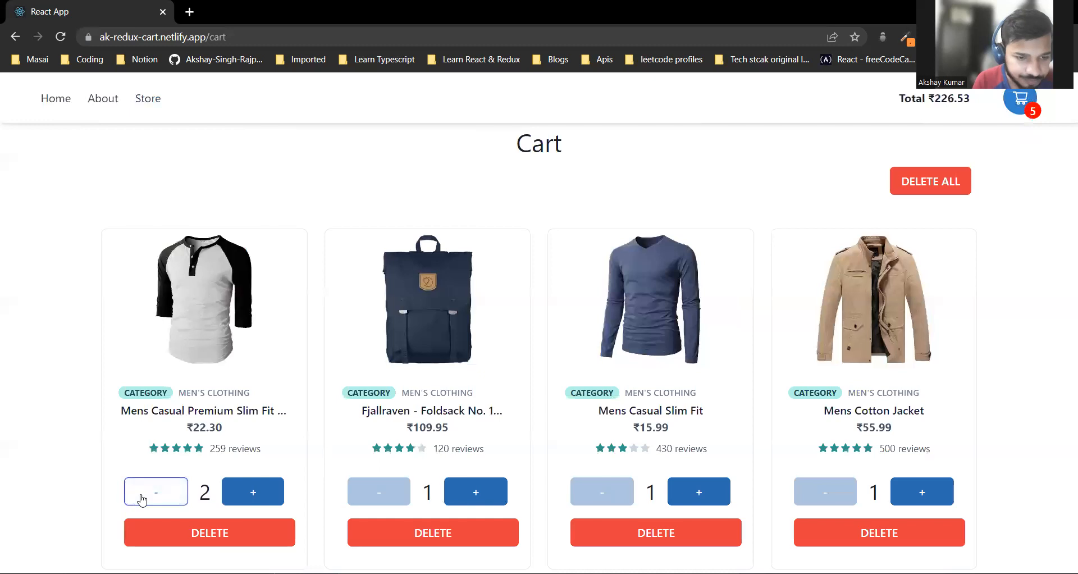
mouse_move(252, 492)
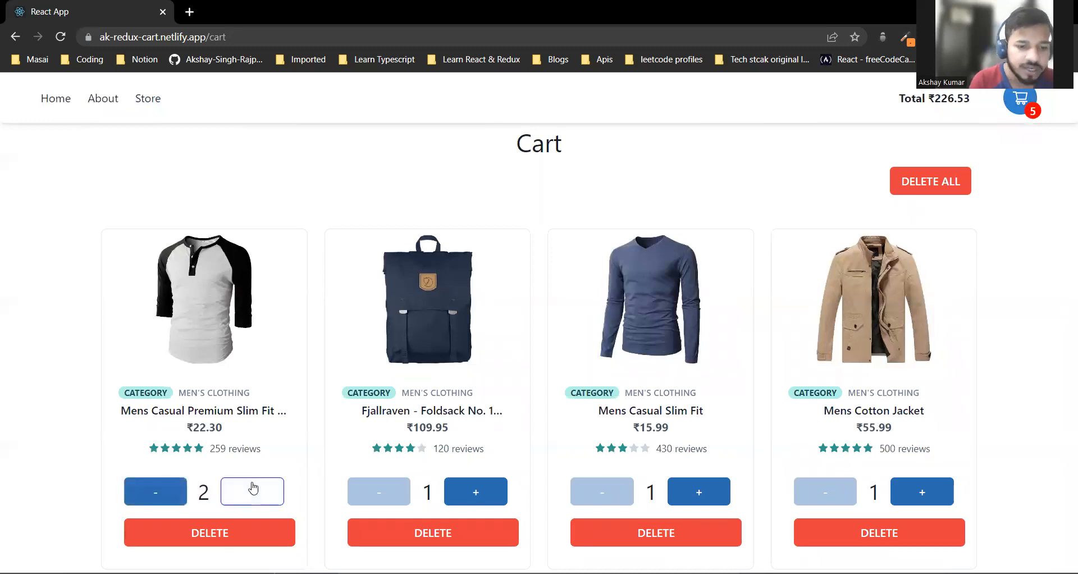
click(253, 492)
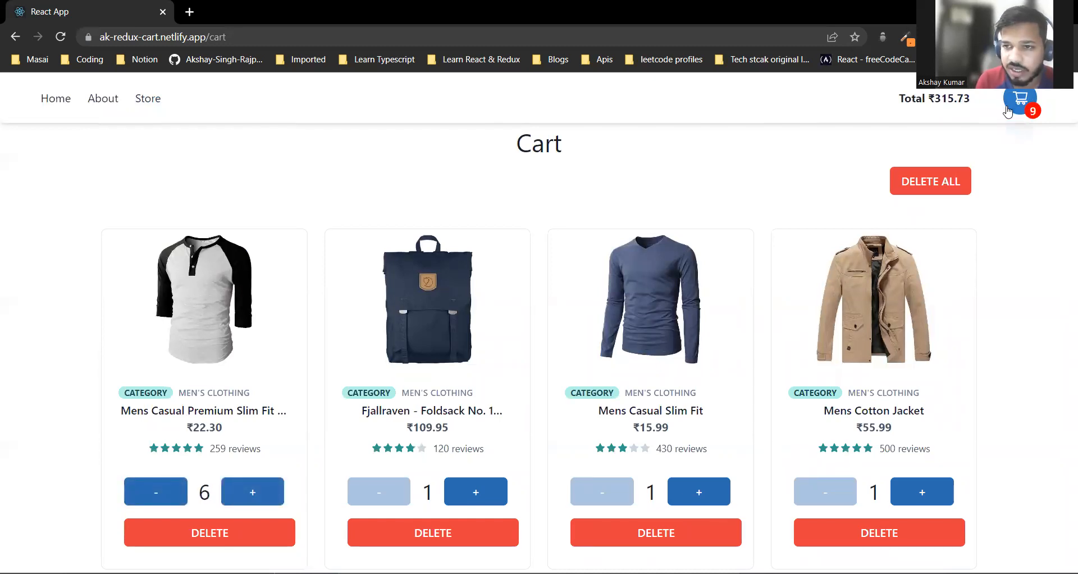
mouse_move(899, 102)
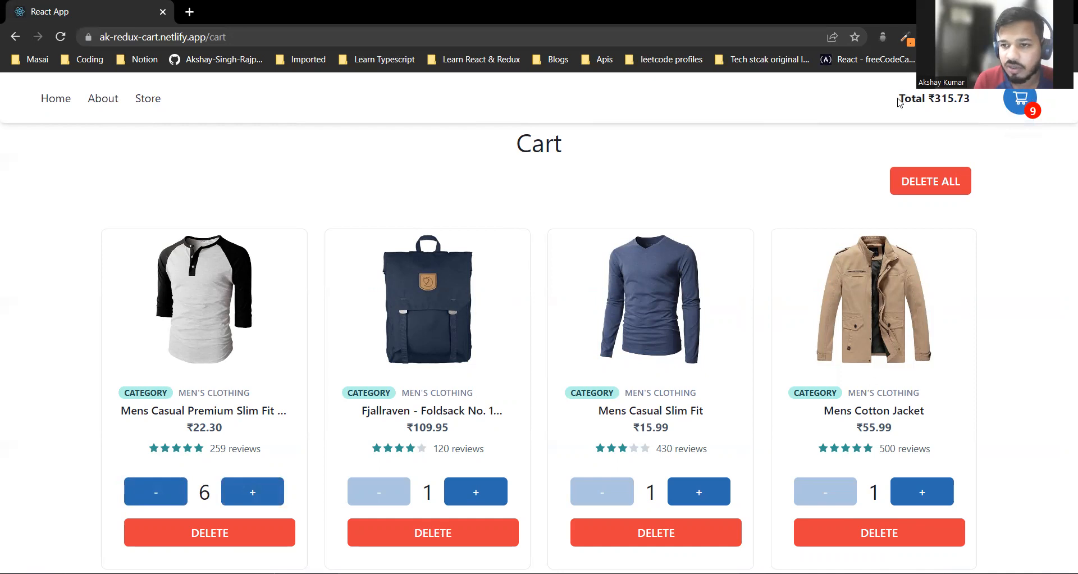
mouse_move(460, 275)
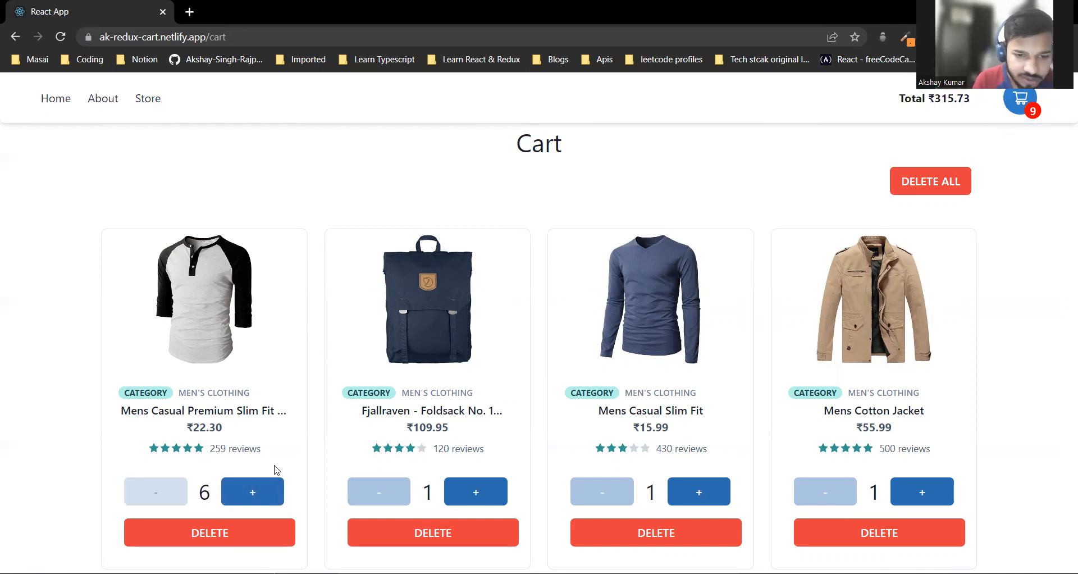
- Lower the henley shirt's quantity to 1, bringing the total to ₹204.23
click(155, 493)
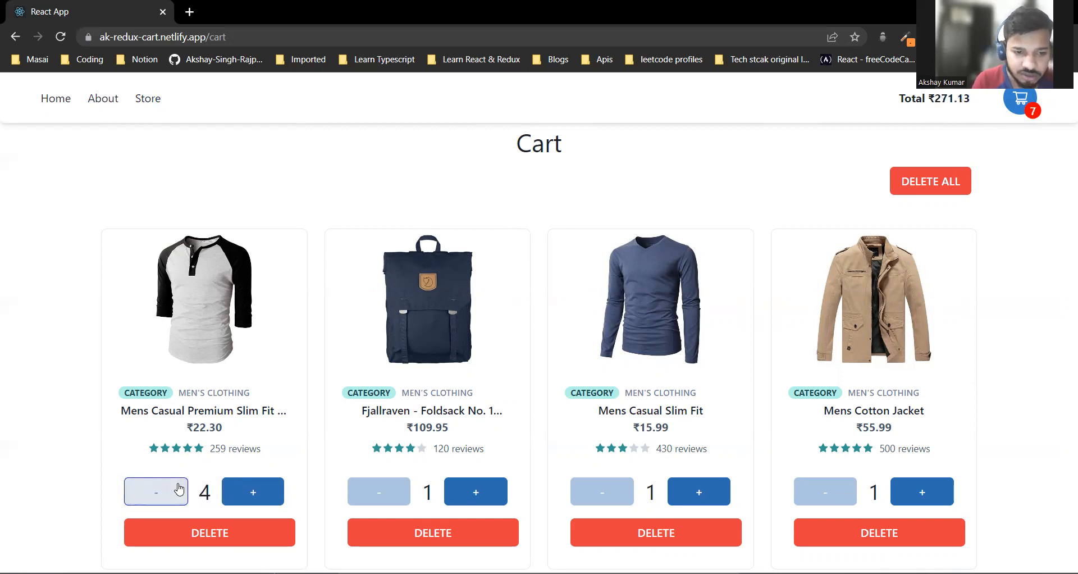
click(155, 493)
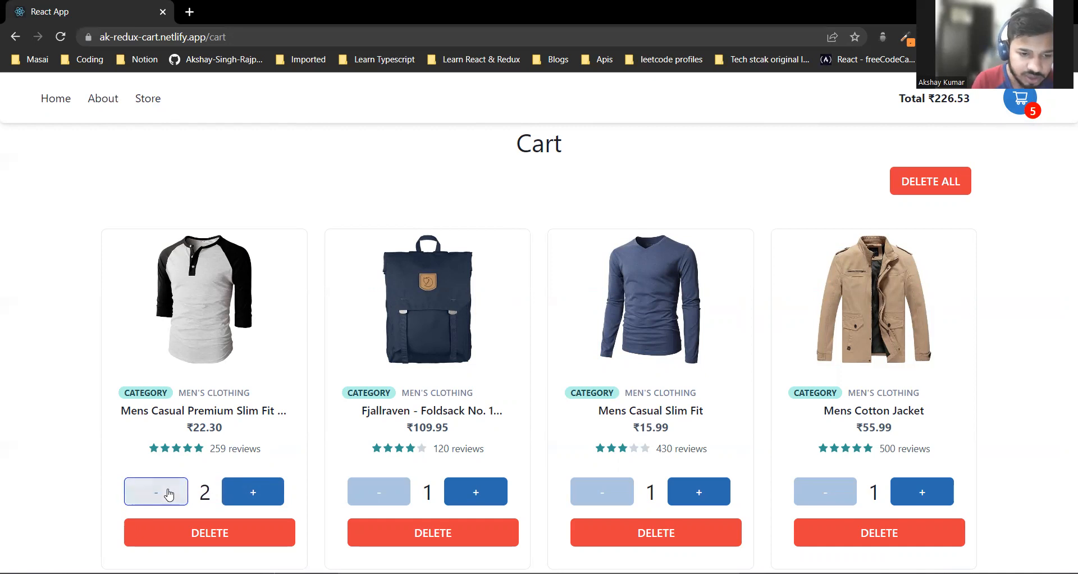
click(155, 492)
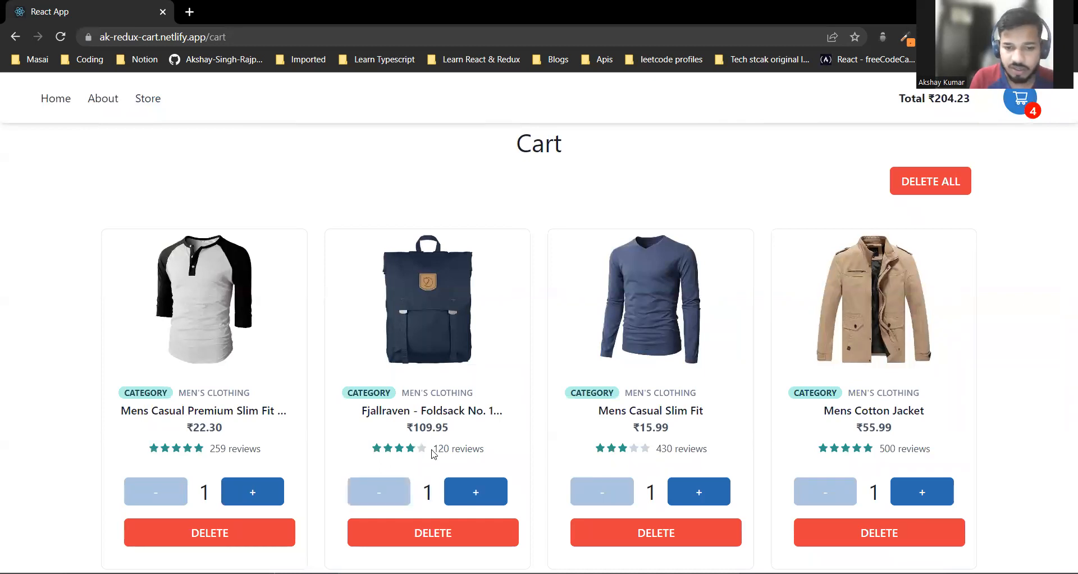
mouse_move(347, 450)
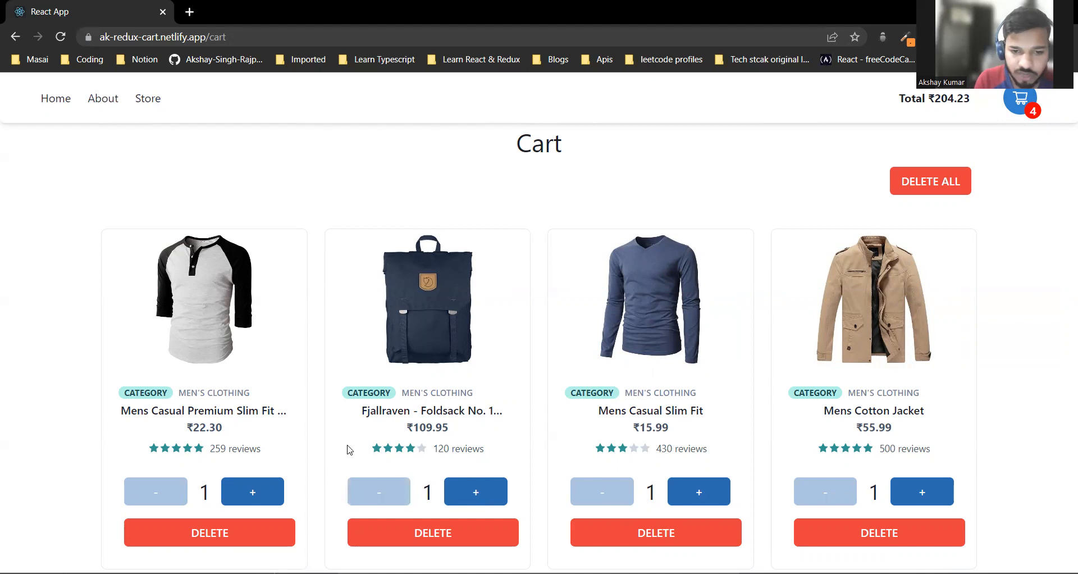
- Delete the henley shirt, lower the Cotton Jacket to 1, then delete all items to empty the cart
click(209, 533)
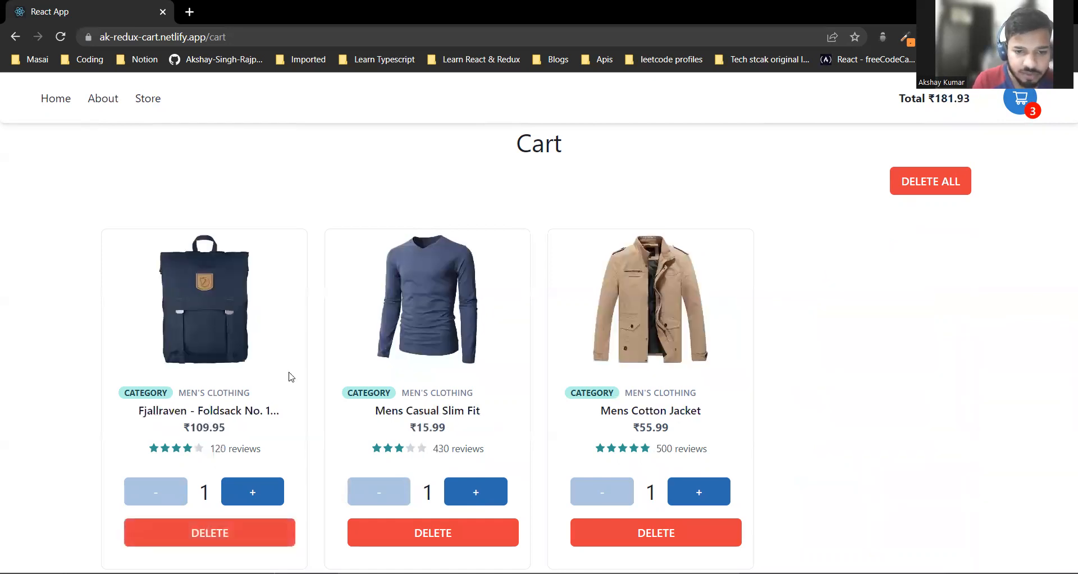
mouse_move(338, 392)
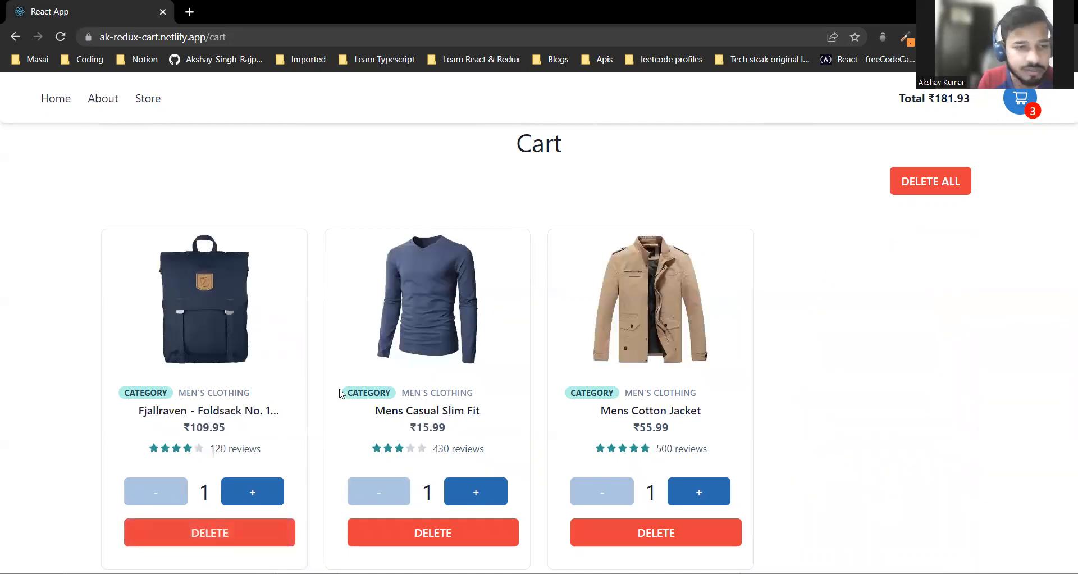
mouse_move(693, 308)
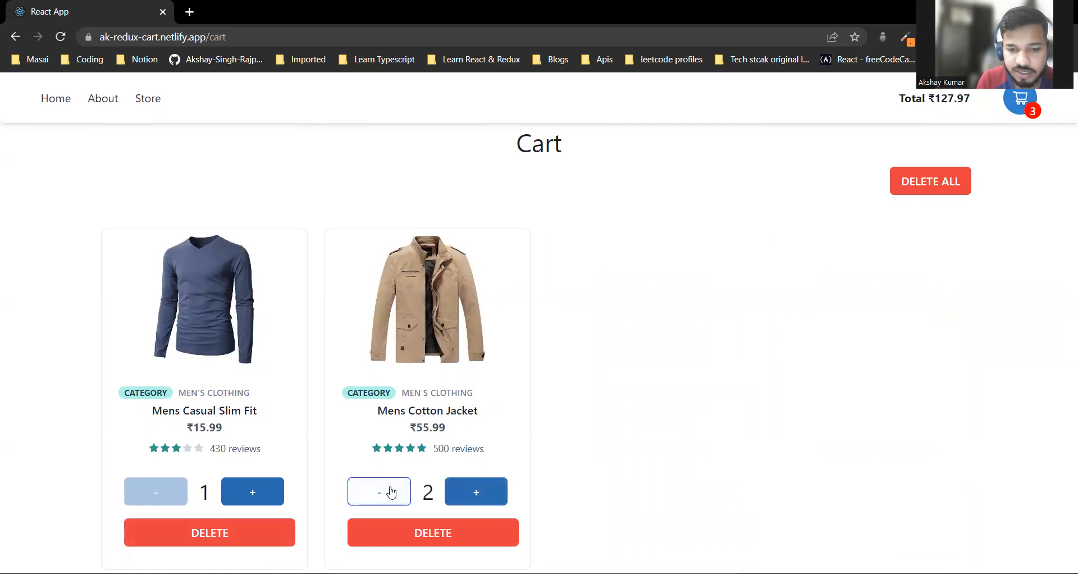
click(379, 492)
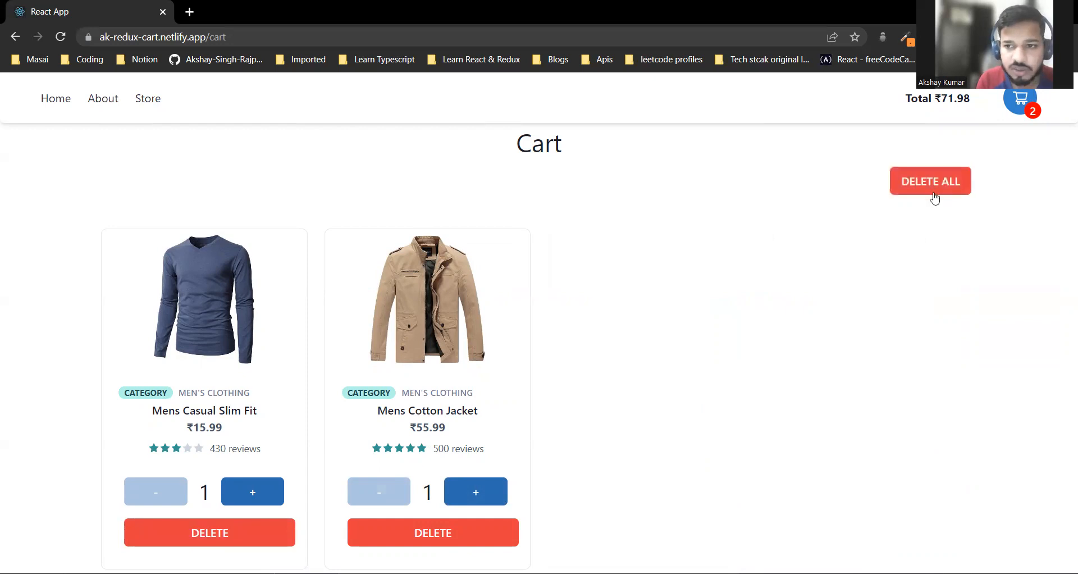
click(930, 181)
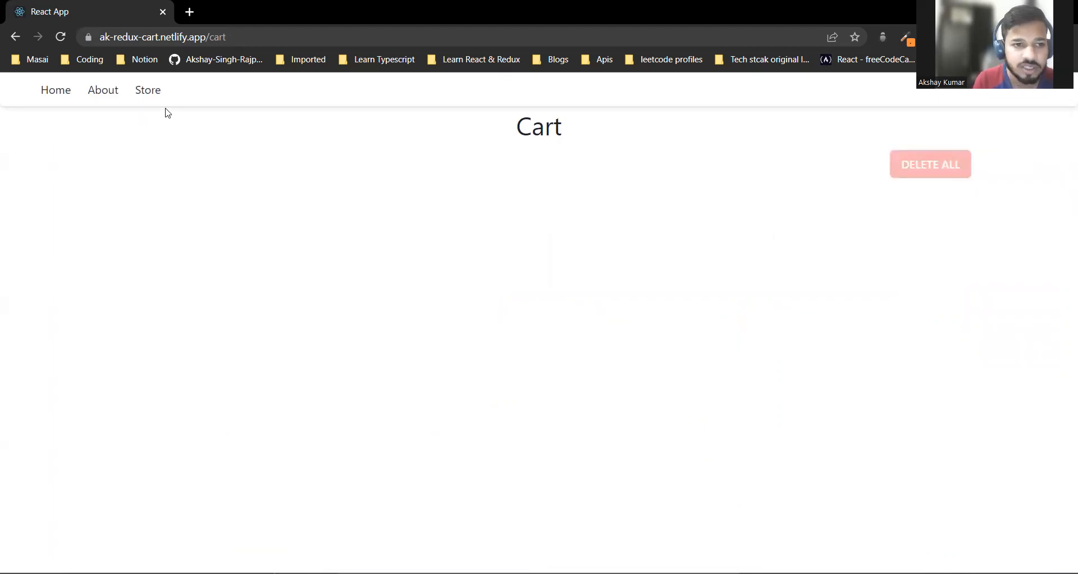
- From the Store, add the henley shirt, Mens Cotton Jacket and Mens Casual Slim Fit, then view the cart (₹94.28)
click(147, 90)
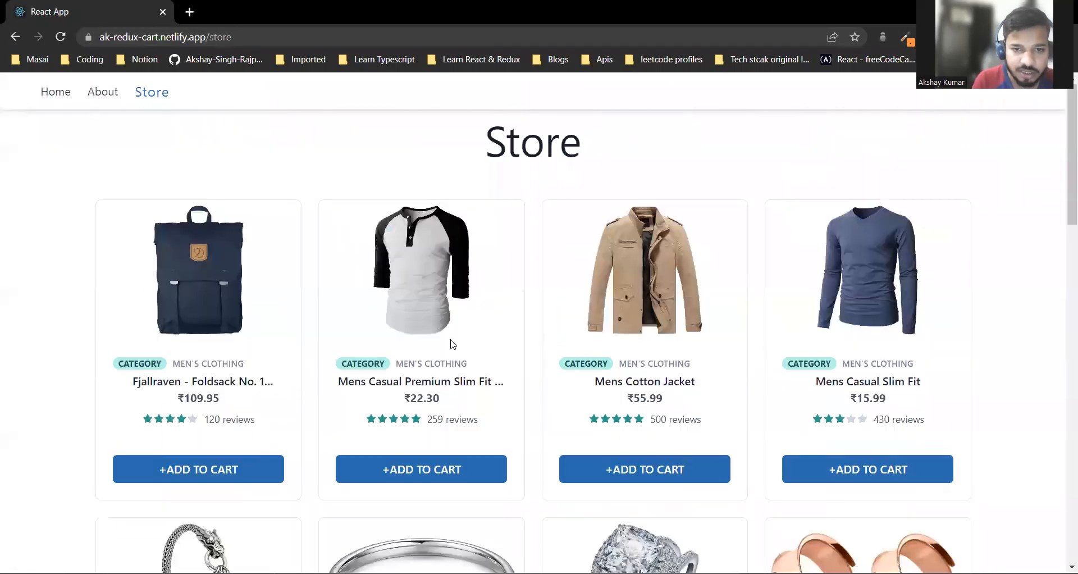
click(421, 468)
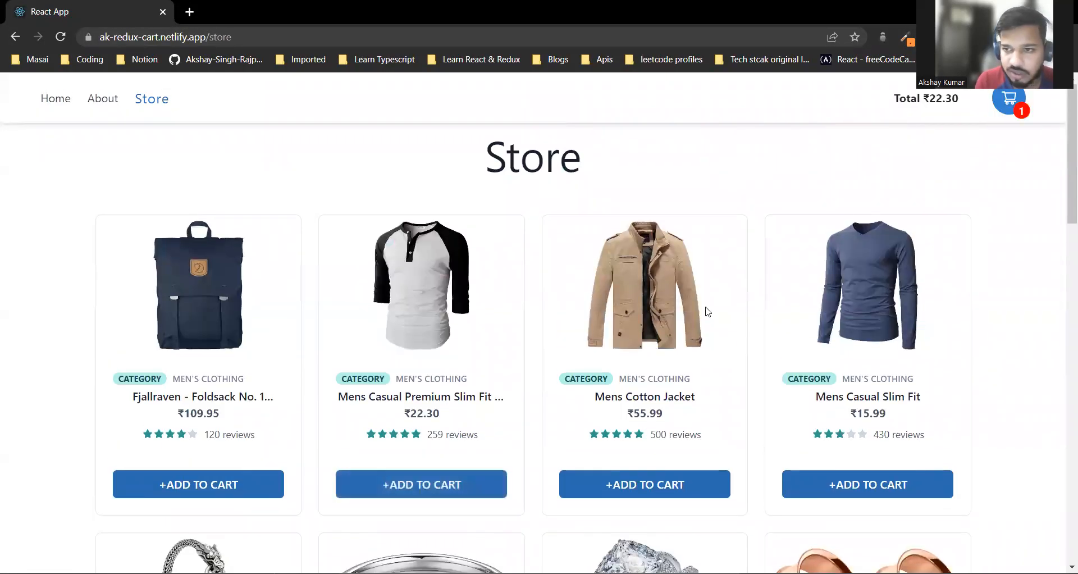
click(867, 485)
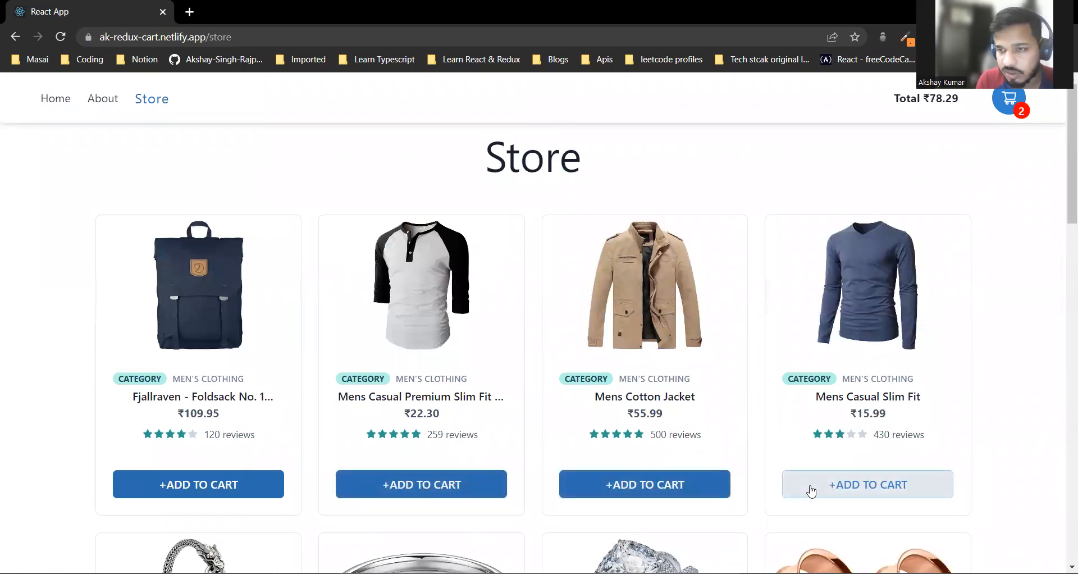
click(867, 484)
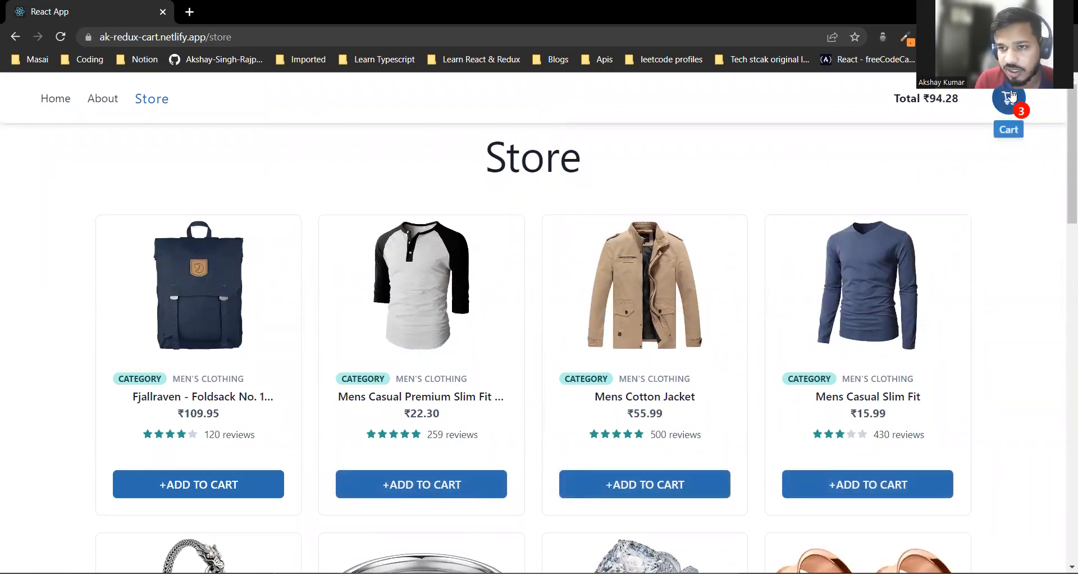
click(1009, 98)
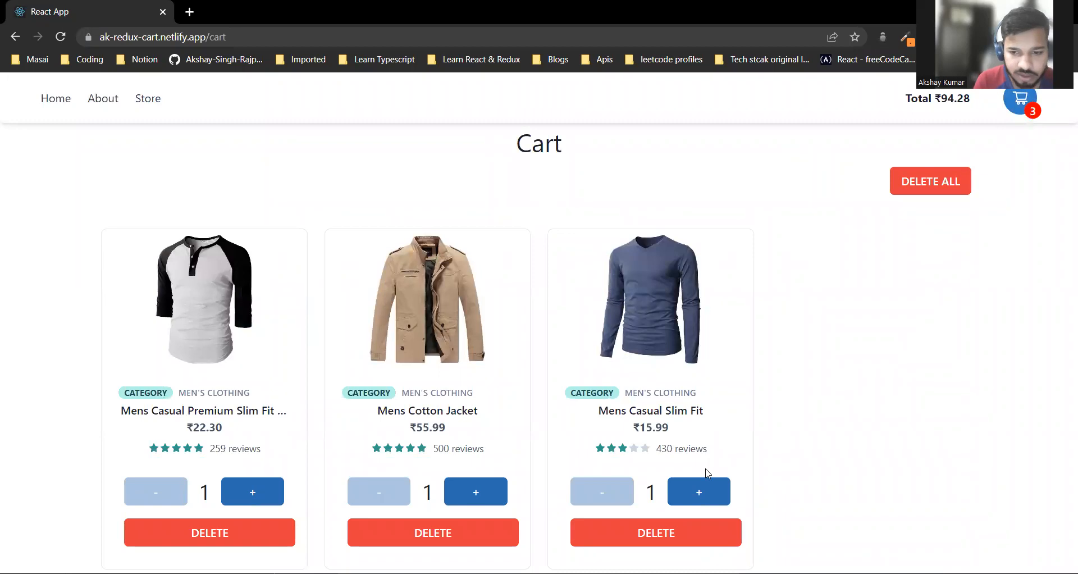
- Adjust the Mens Casual Slim Fit quantity to 3 (total ₹126.26) and return to the Store
click(699, 492)
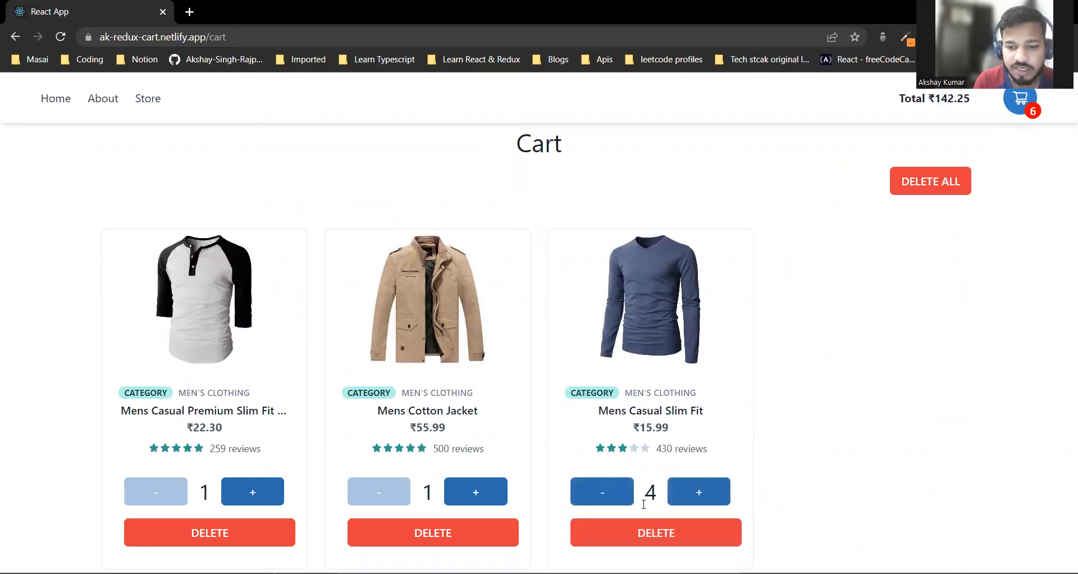
click(600, 493)
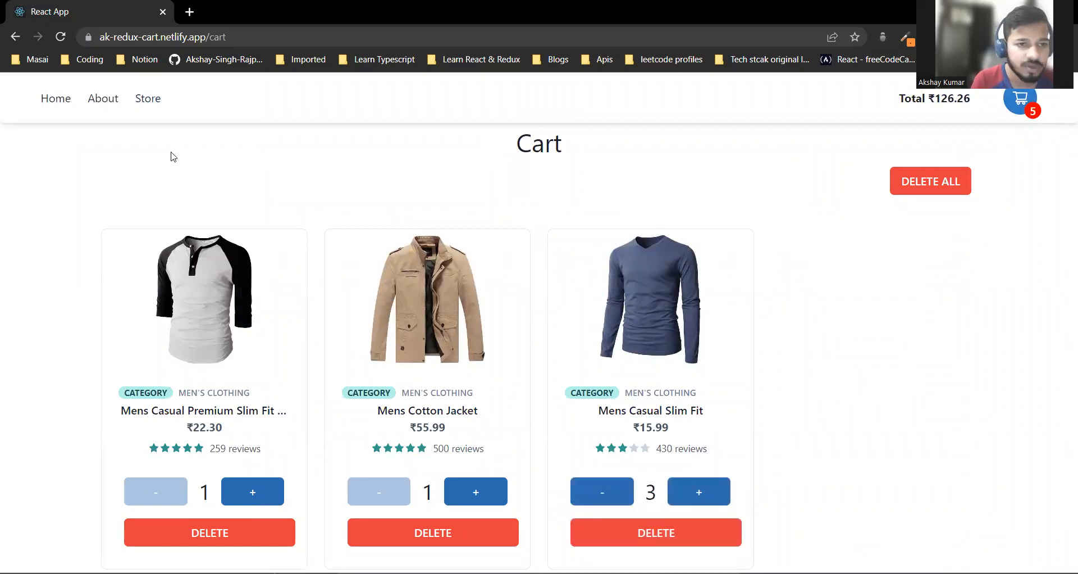
click(147, 99)
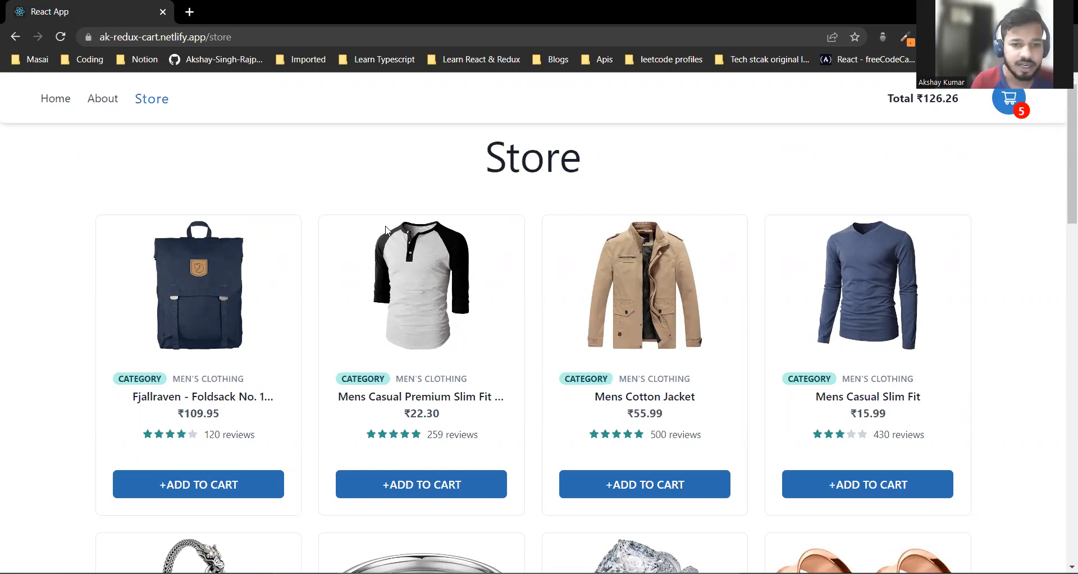
- Scroll the Store page down to the Electronics products like hard drives and SSDs
scroll(down, 3)
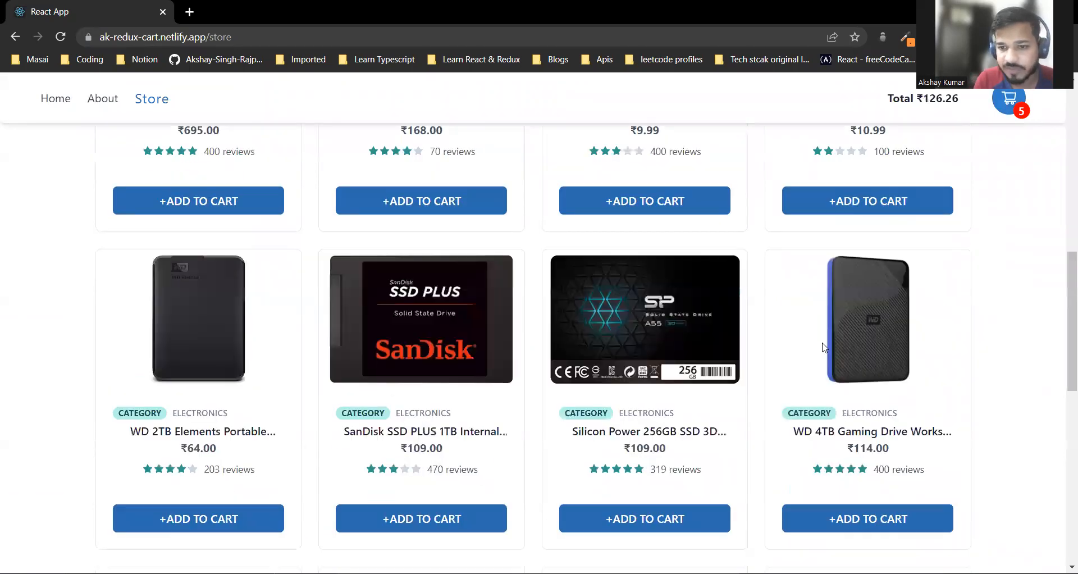
scroll(down, 3)
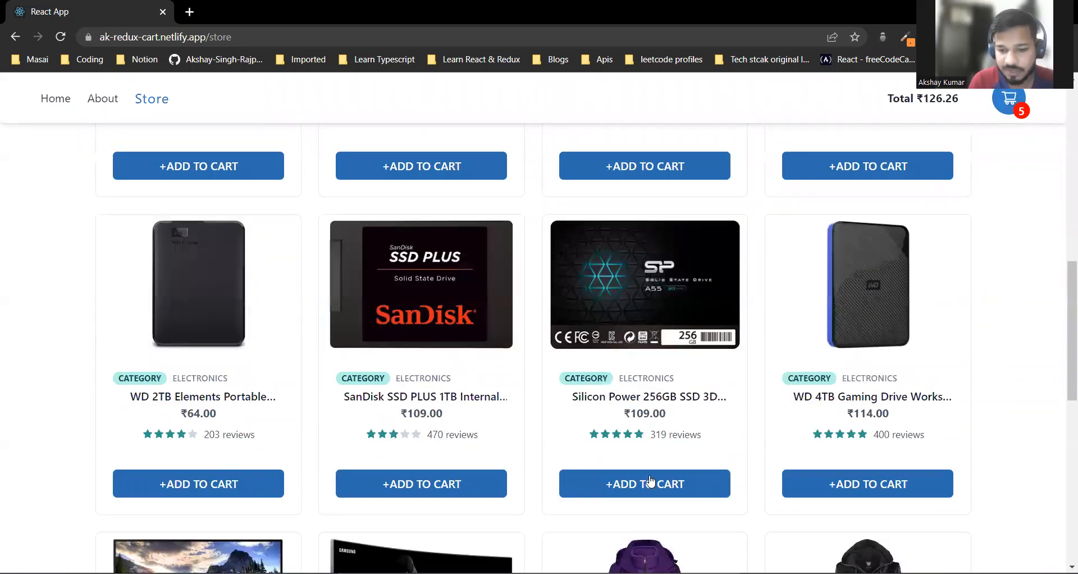